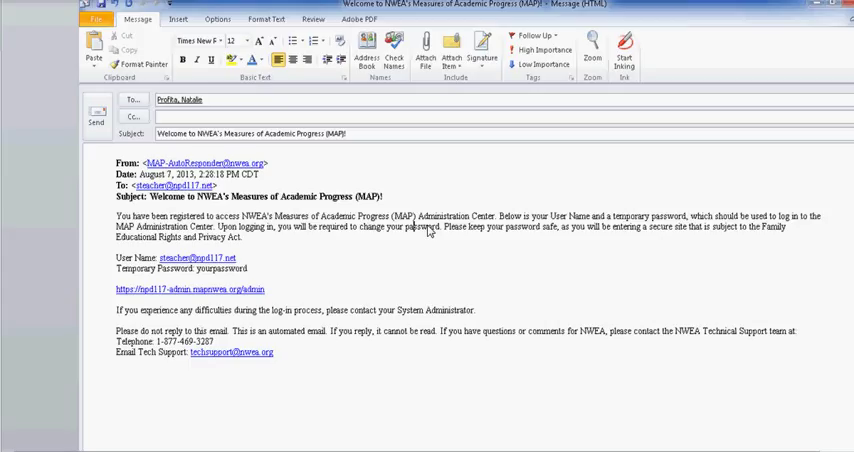
mouse_move(308, 242)
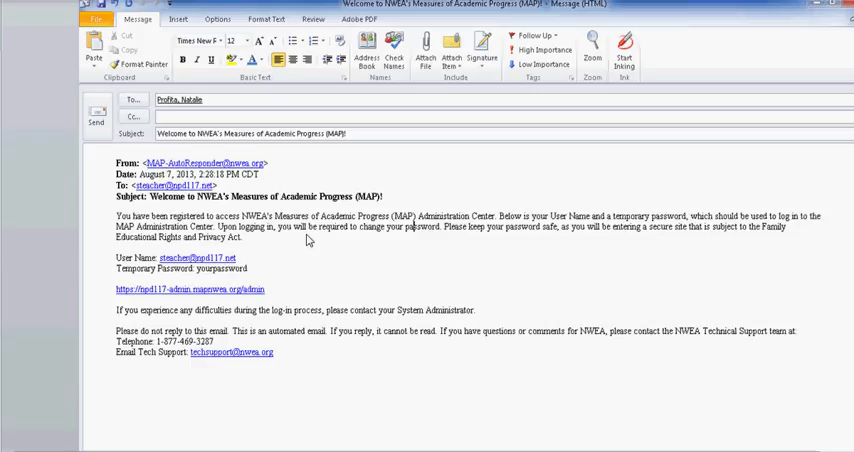
mouse_move(237, 266)
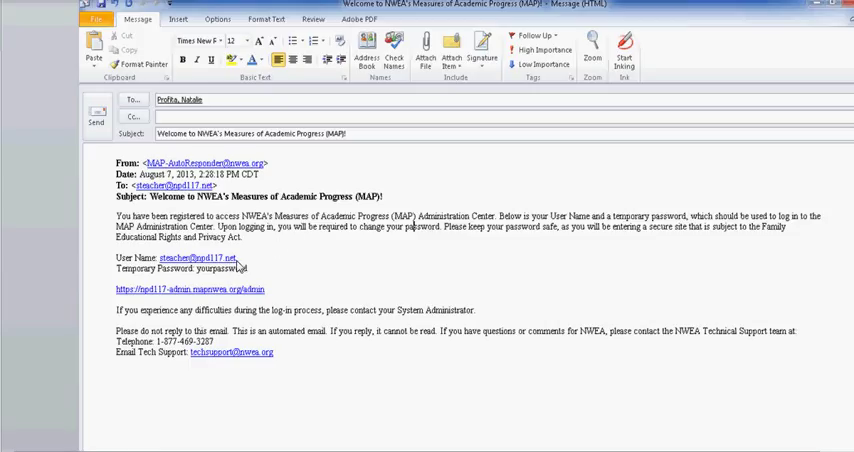
mouse_move(248, 280)
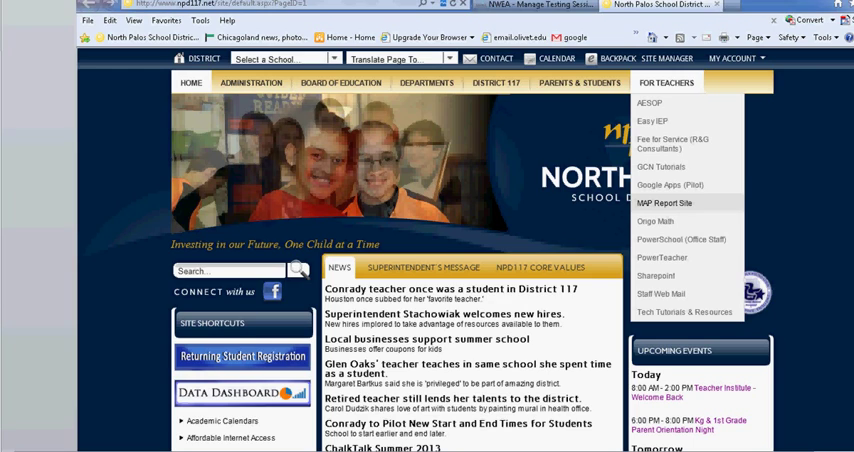
mouse_move(729, 124)
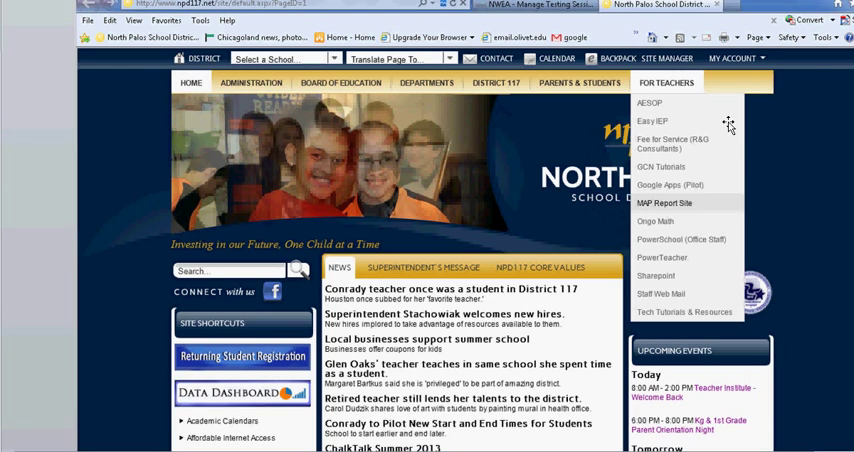
mouse_move(681, 214)
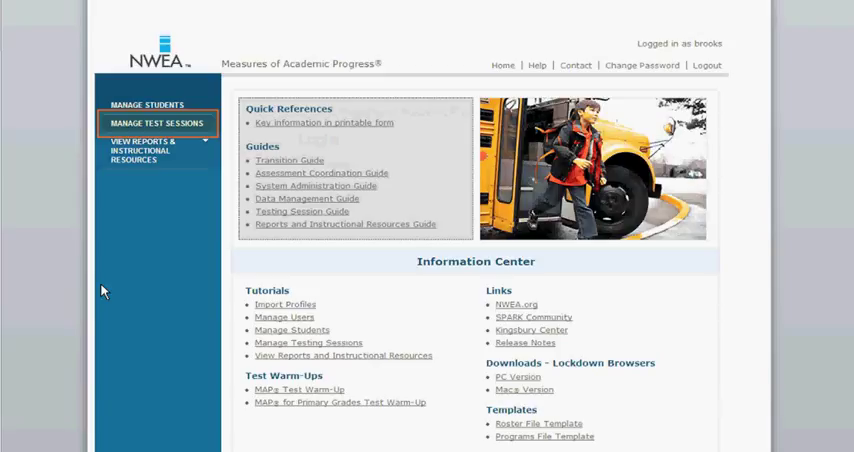
mouse_move(360, 315)
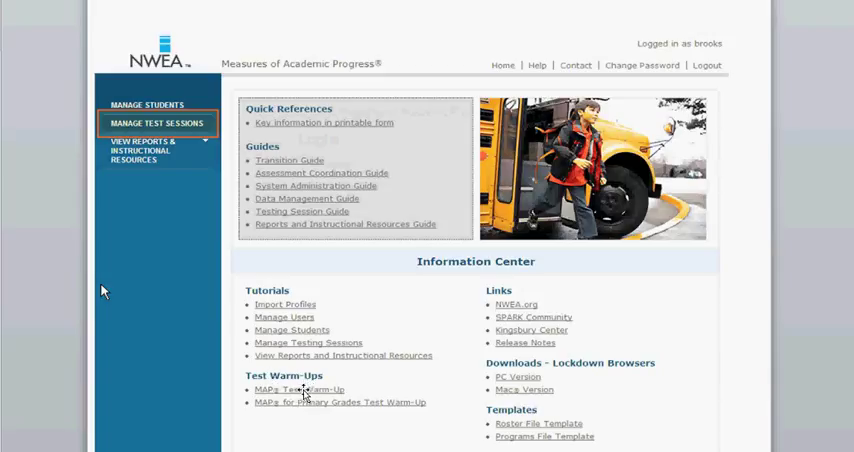
mouse_move(170, 297)
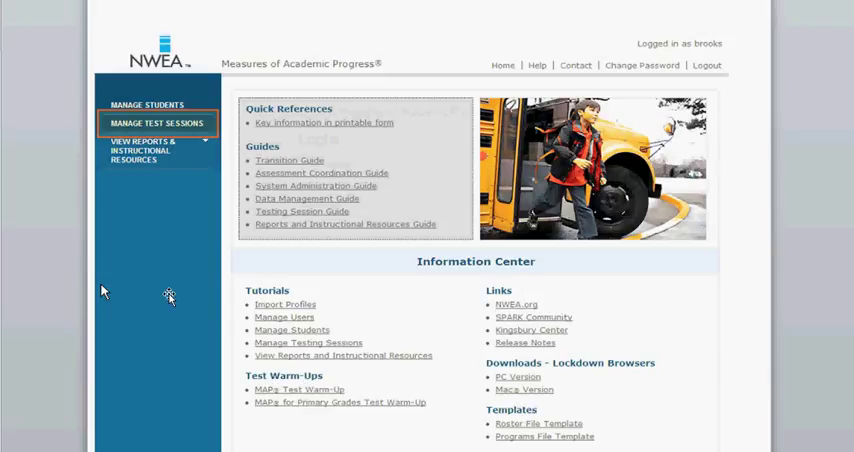
mouse_move(180, 238)
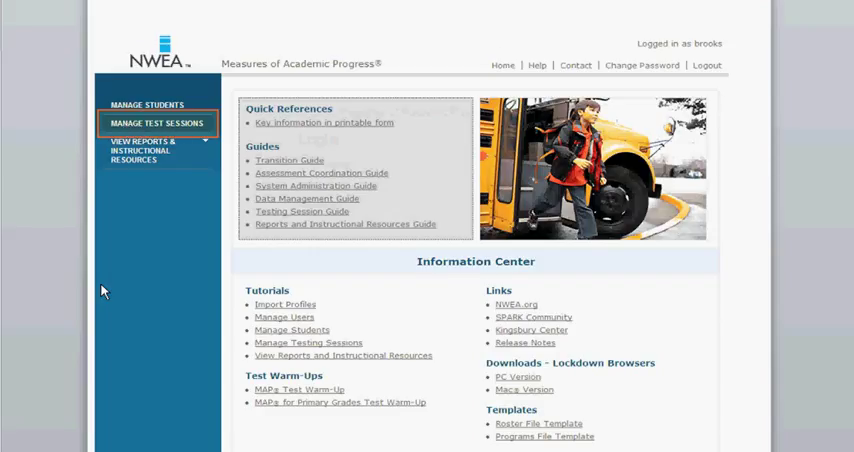
click(155, 123)
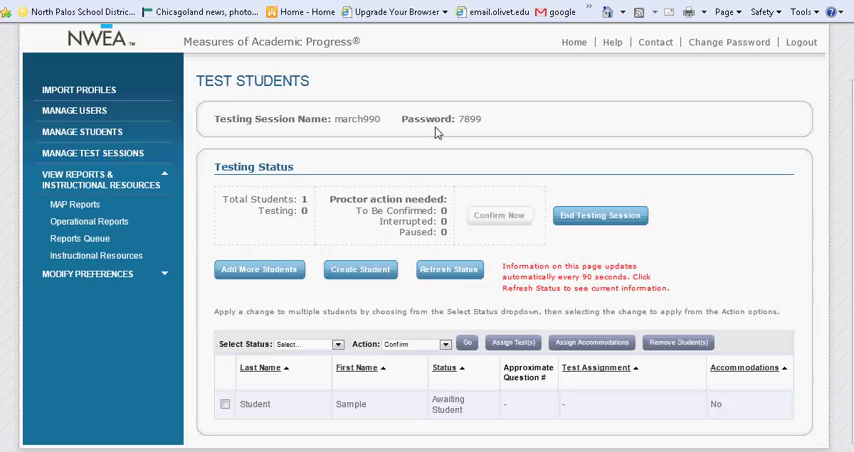
mouse_move(444, 186)
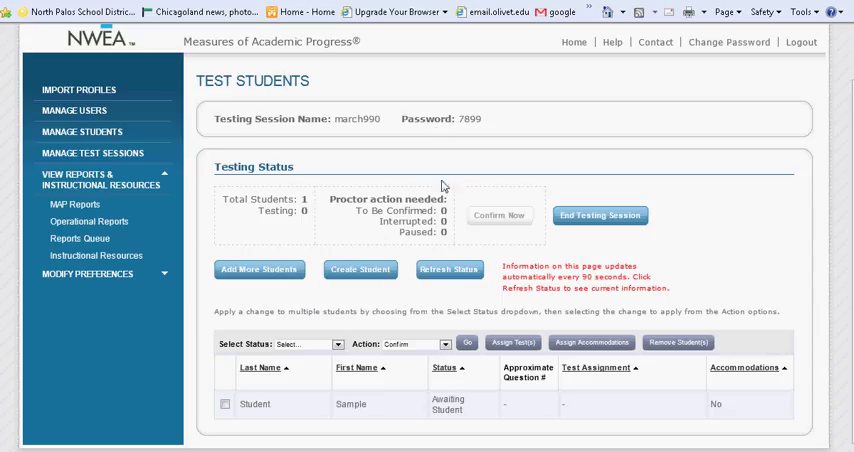
mouse_move(270, 424)
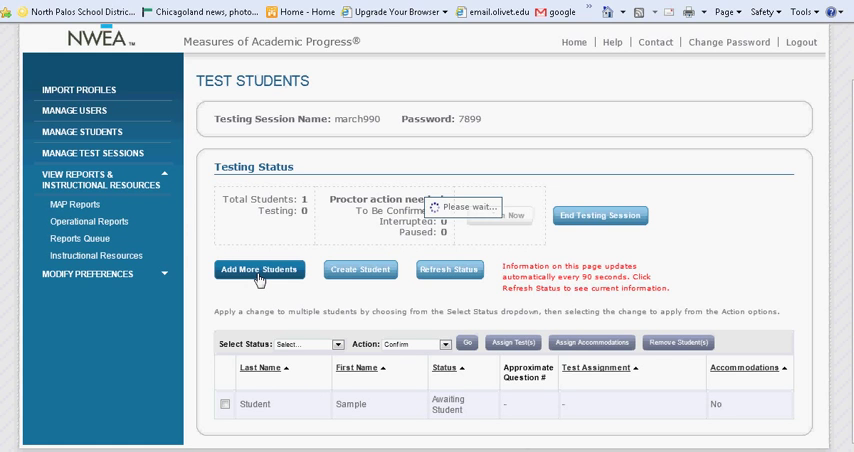
click(259, 269)
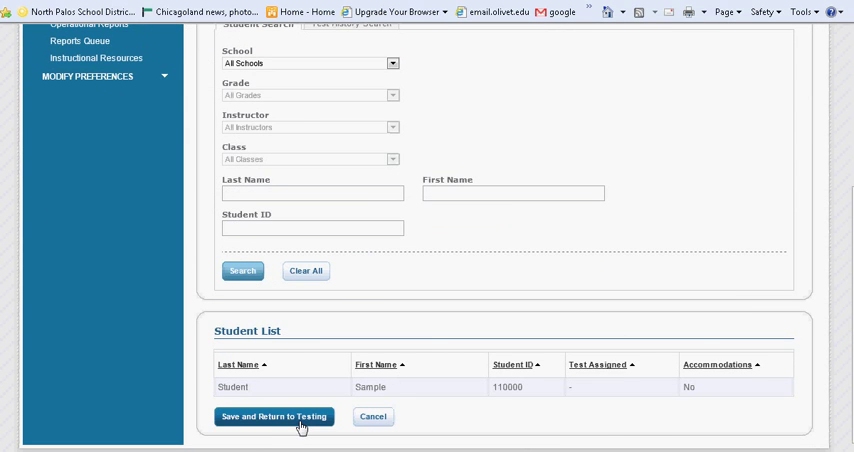
click(273, 417)
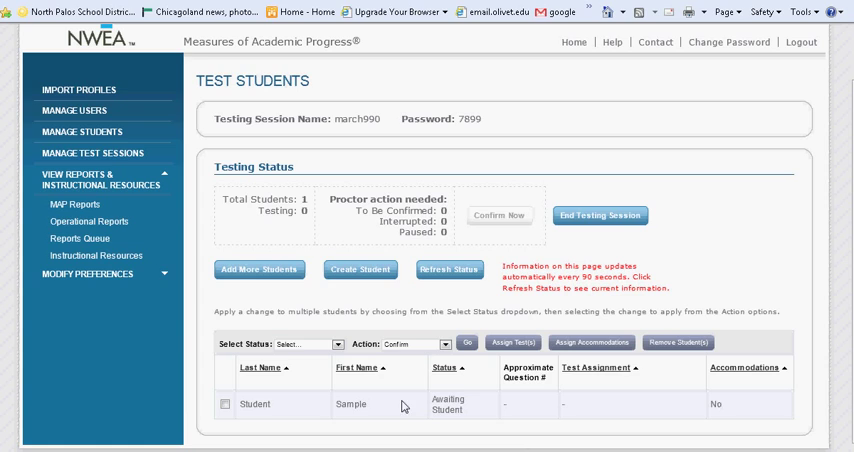
Assign MAP: Reading Primary Grades Common Core 2010 to Sample Student
click(224, 404)
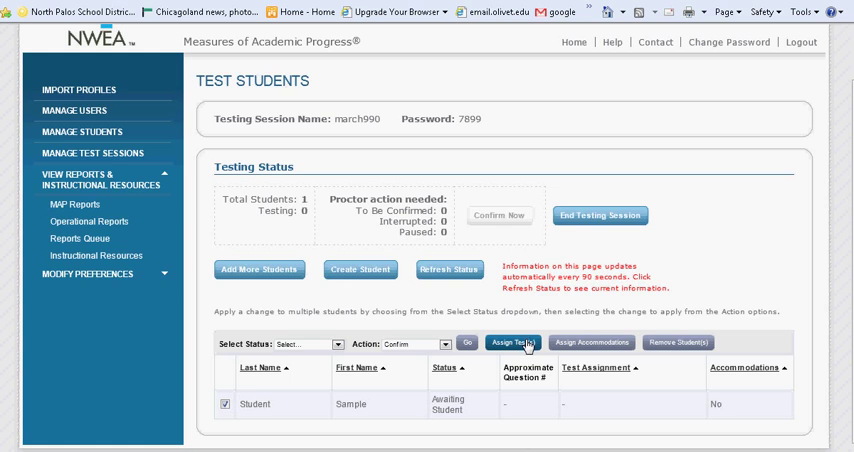
click(512, 343)
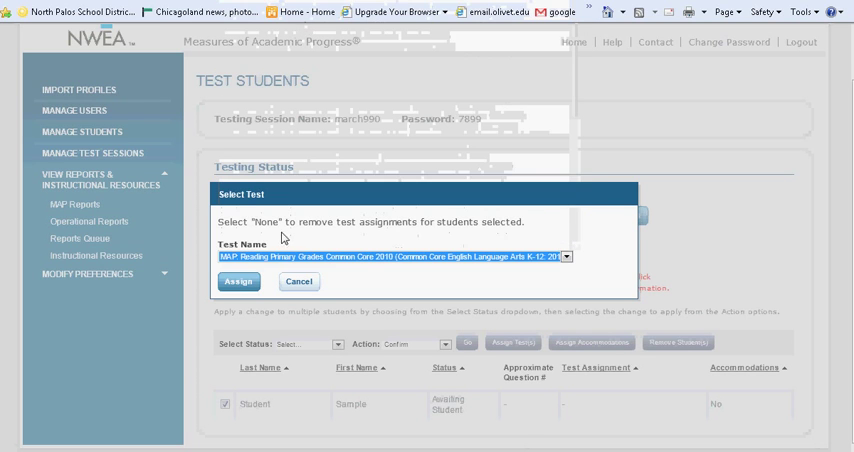
click(237, 281)
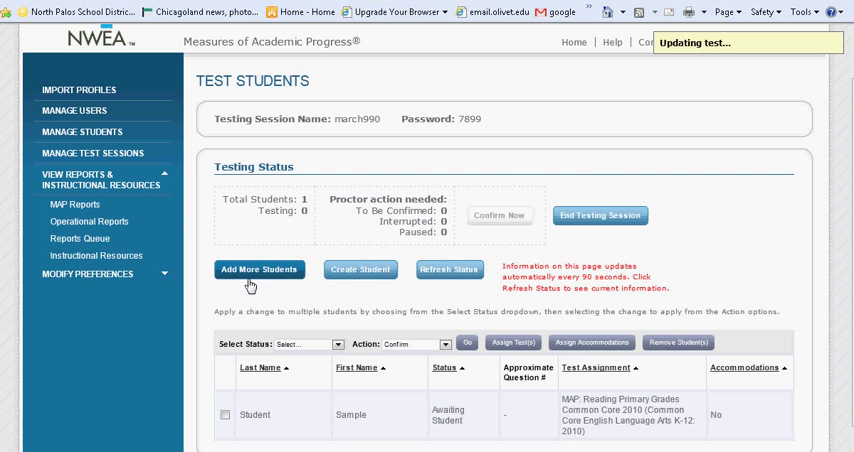
mouse_move(653, 435)
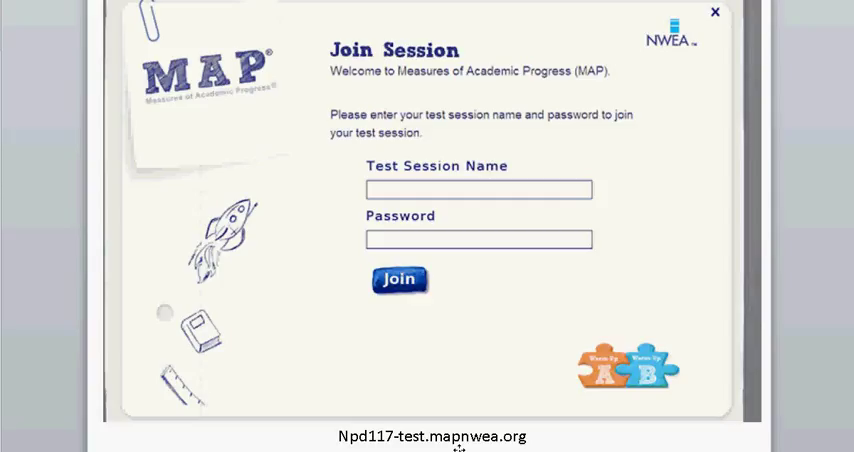
mouse_move(548, 448)
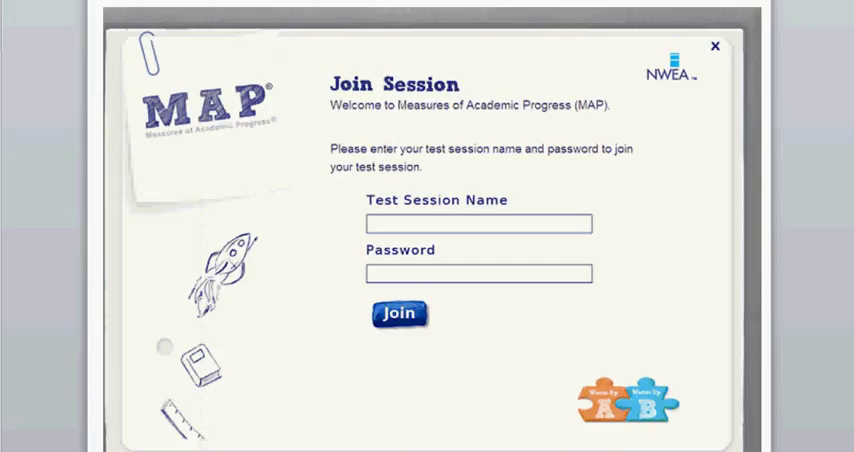
Join the session in Lockdown Browser and confirm Sample Student's reading test details
click(398, 313)
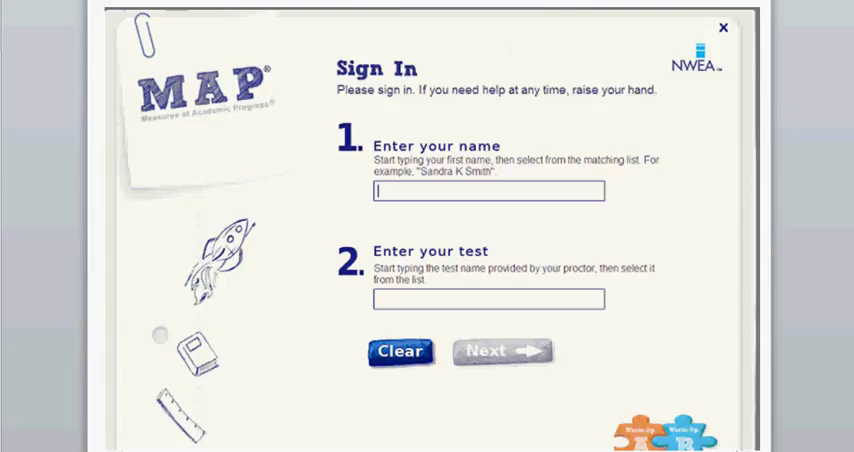
mouse_move(460, 329)
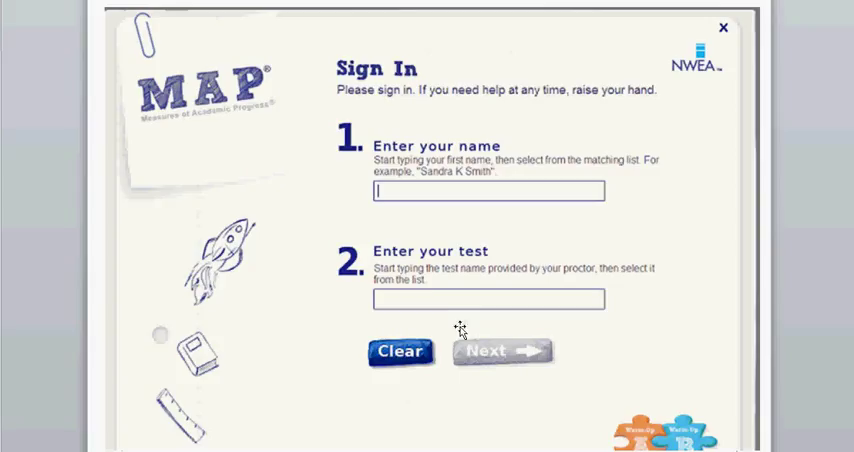
mouse_move(525, 350)
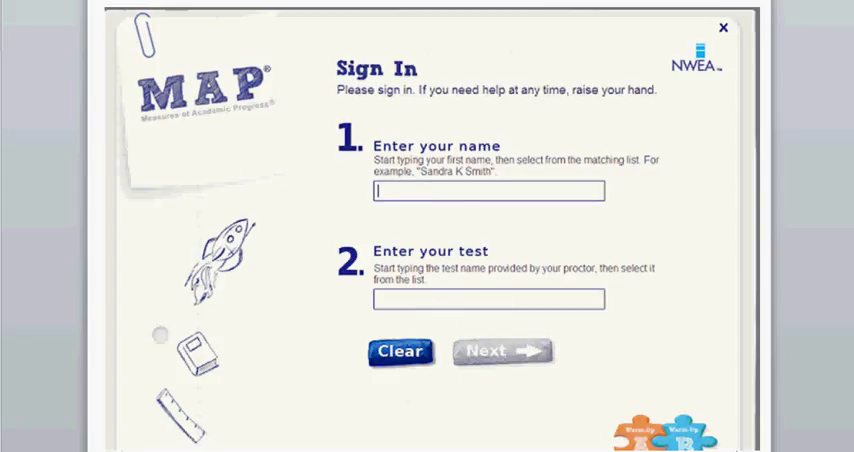
click(503, 351)
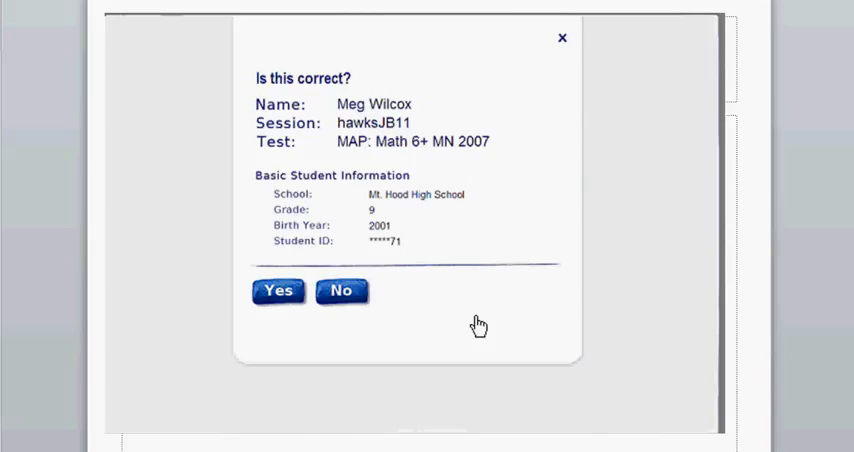
click(278, 290)
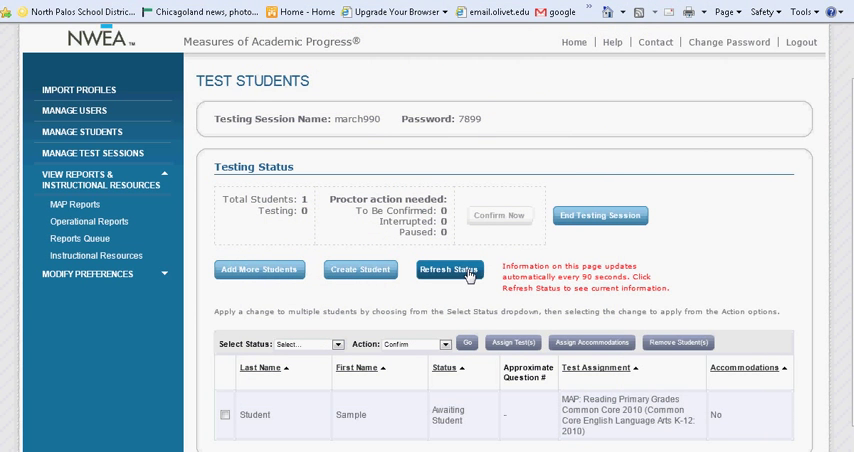
Refresh status, then confirm Sample Student with Resume Test selected
click(449, 269)
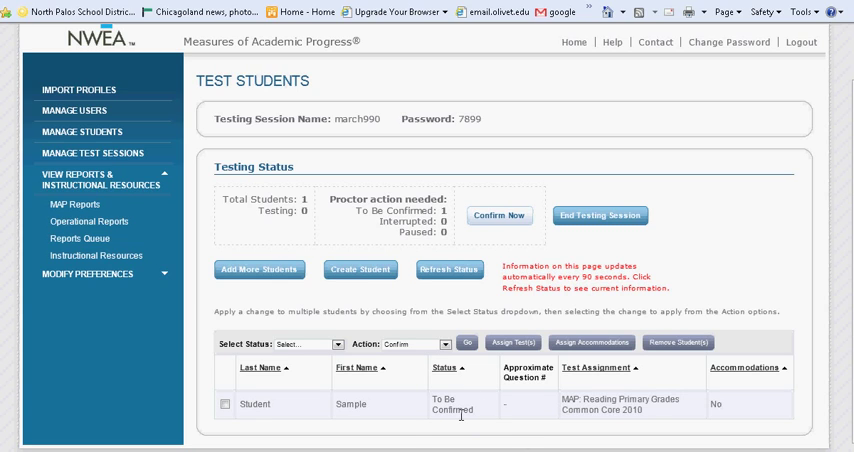
click(222, 404)
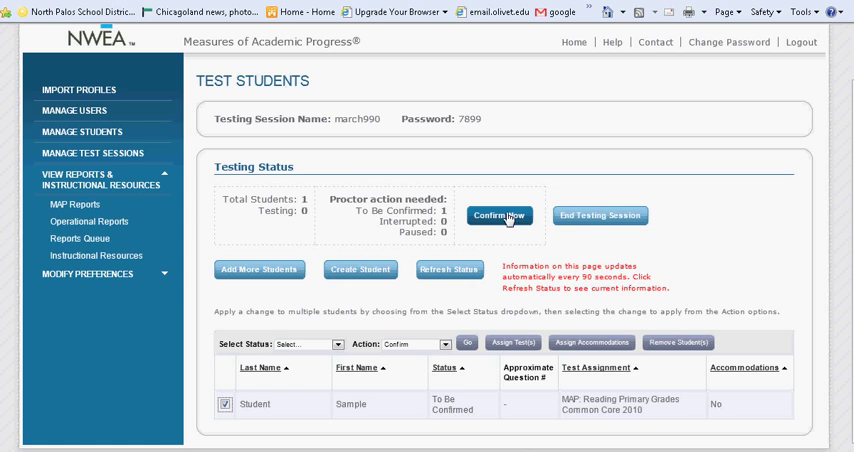
click(499, 215)
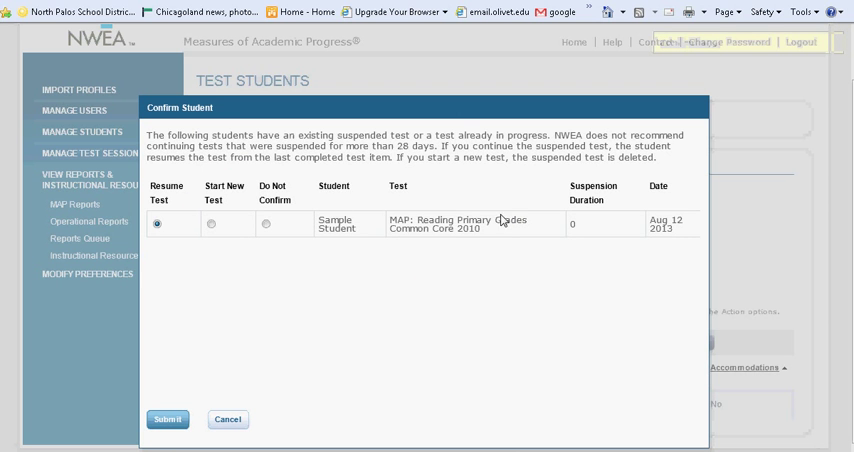
click(167, 419)
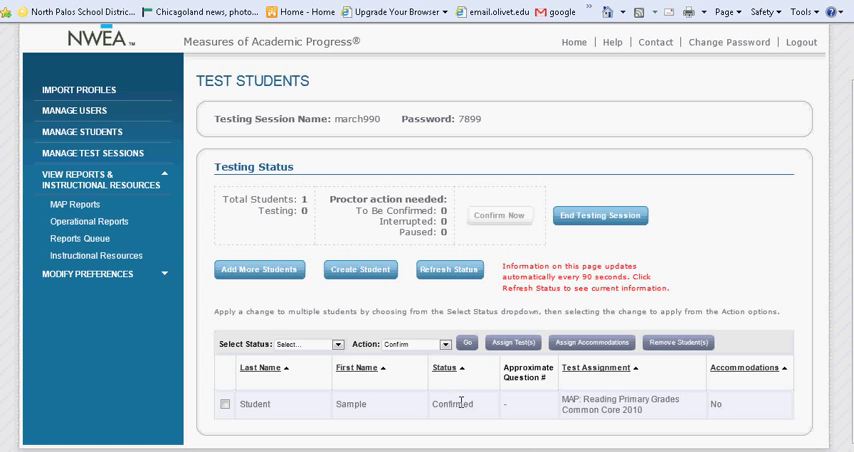
click(450, 269)
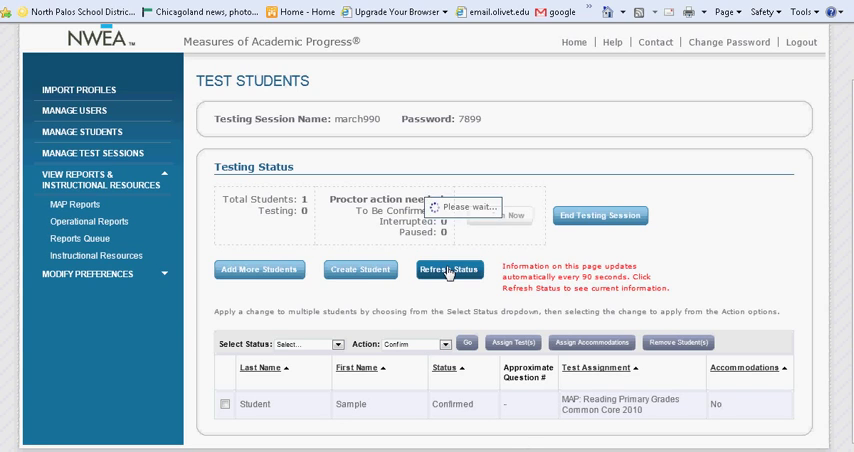
click(450, 270)
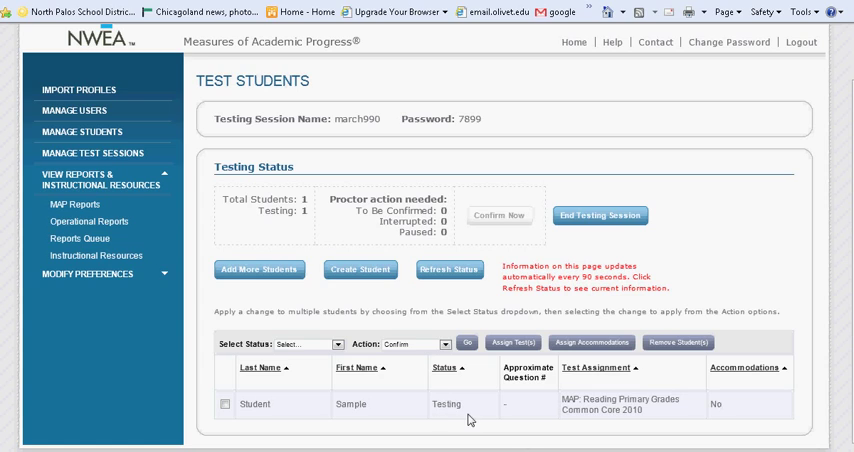
mouse_move(278, 421)
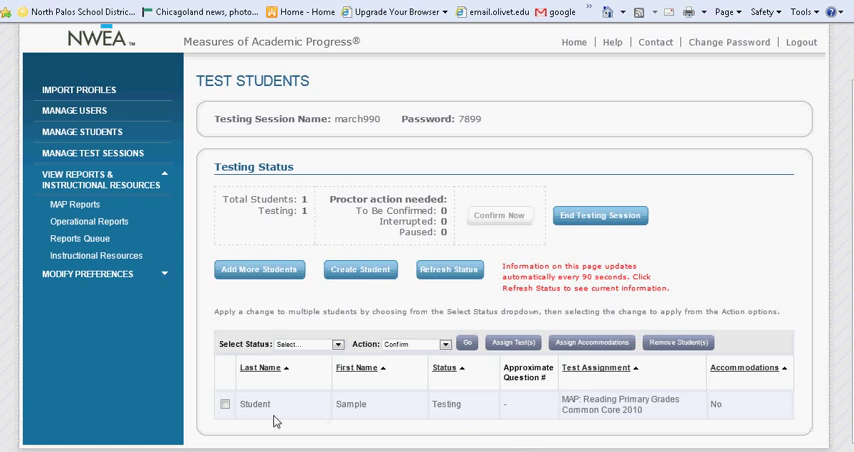
click(223, 406)
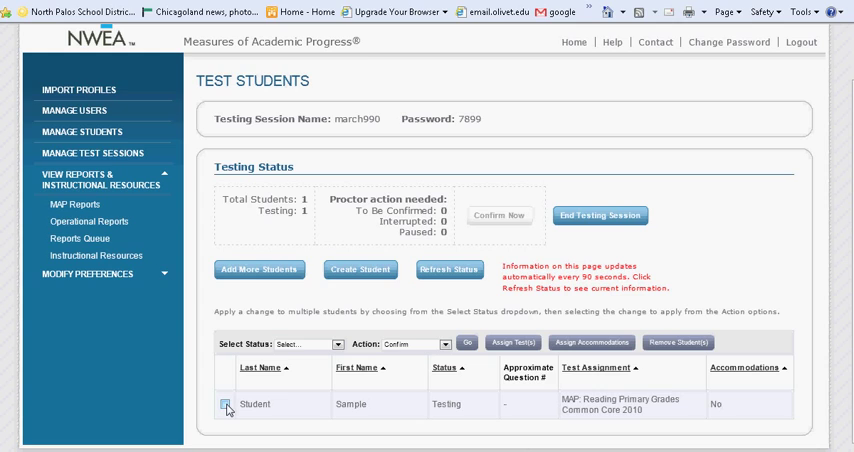
click(221, 404)
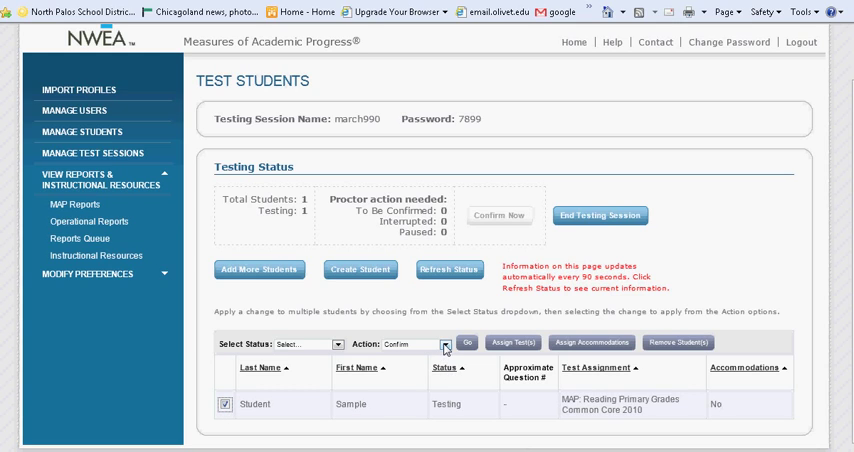
click(444, 344)
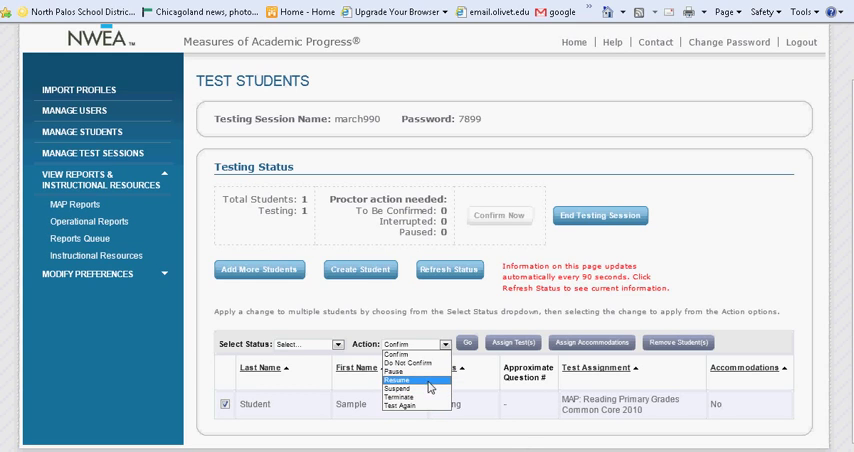
mouse_move(410, 388)
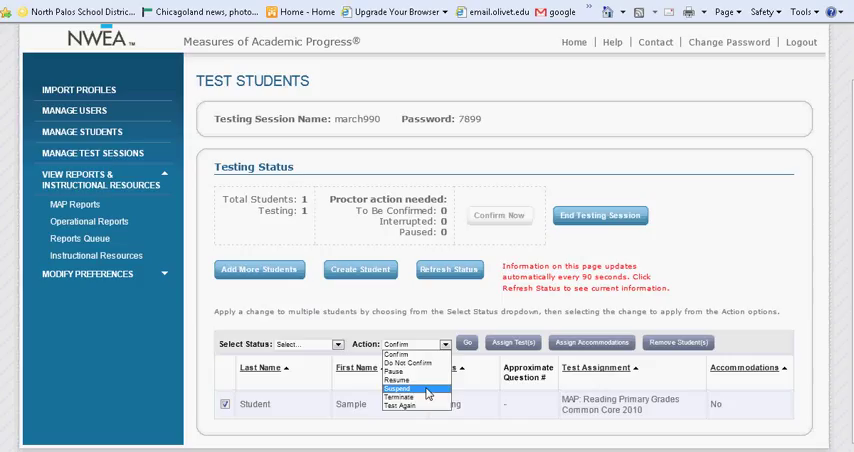
mouse_move(398, 397)
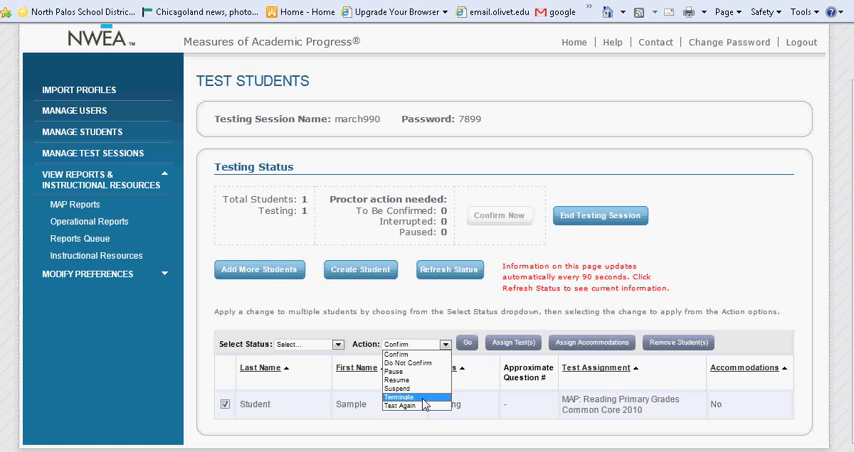
mouse_move(419, 406)
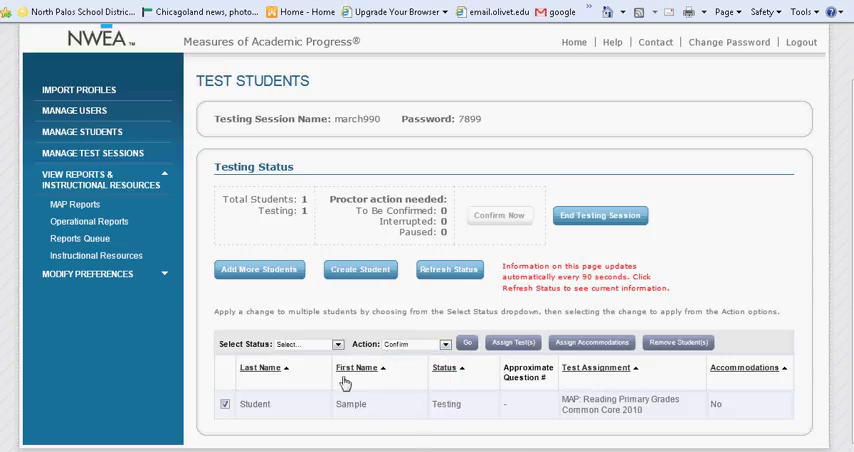
mouse_move(409, 441)
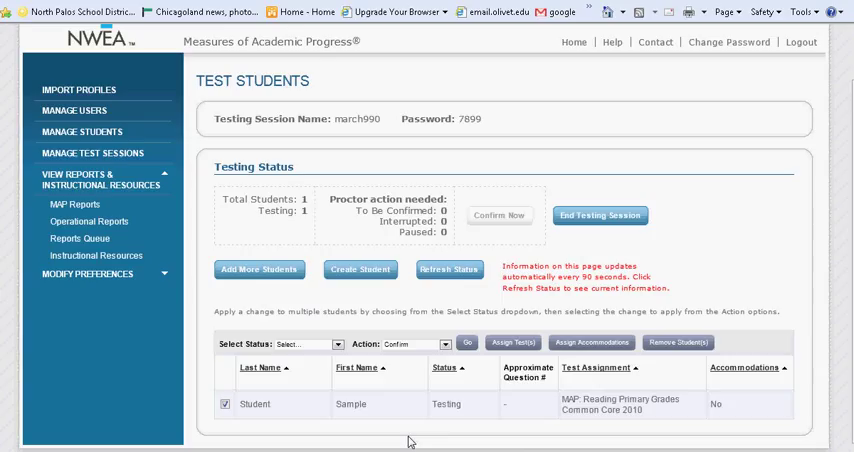
mouse_move(587, 443)
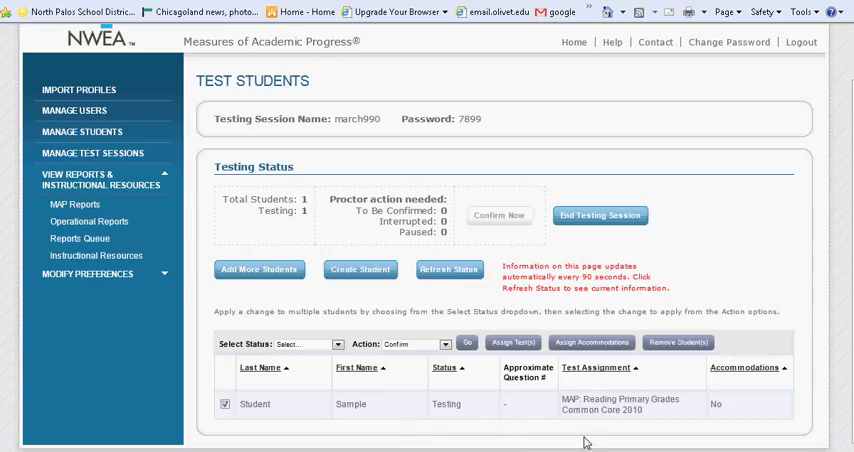
mouse_move(616, 232)
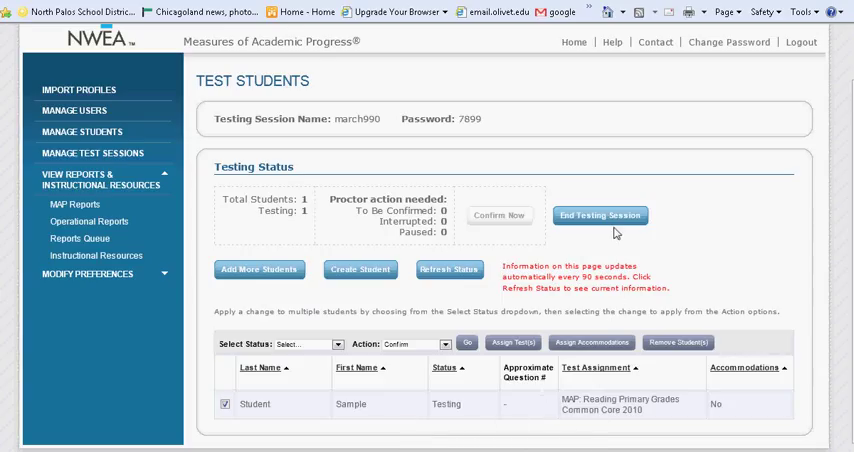
mouse_move(600, 220)
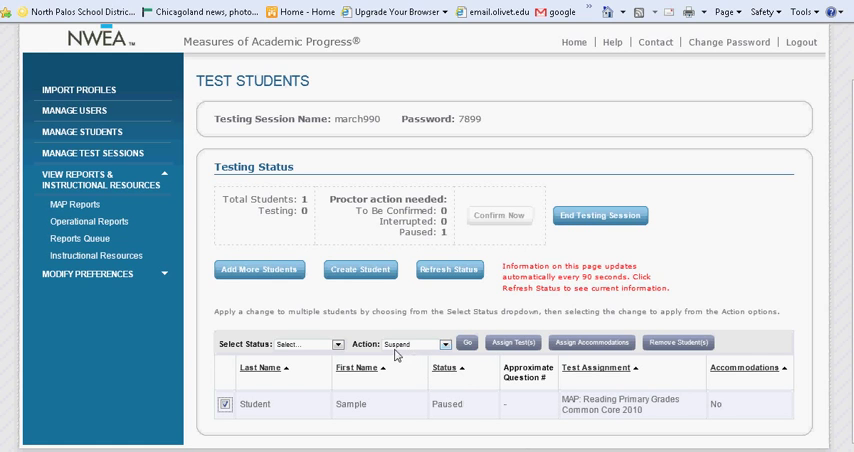
Apply and confirm the Suspend action for Sample Student's reading test
click(466, 344)
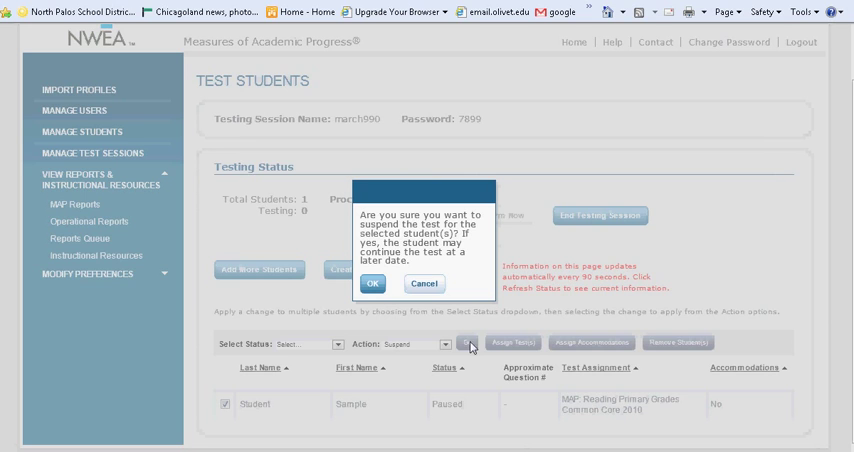
click(372, 283)
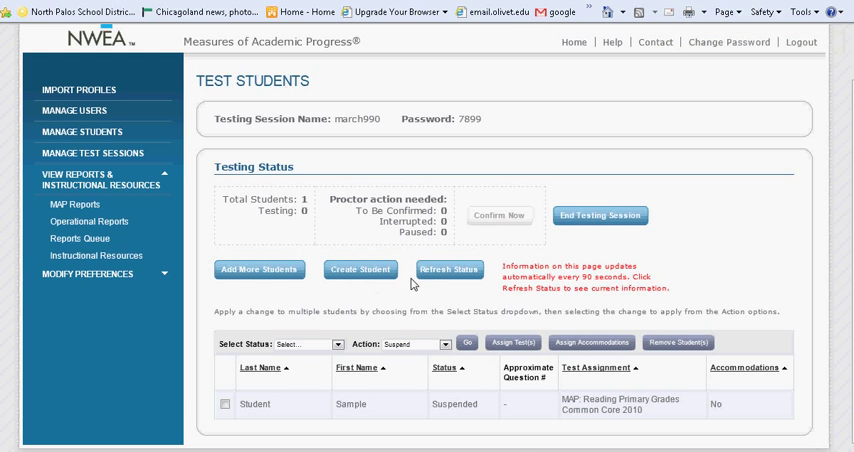
click(600, 215)
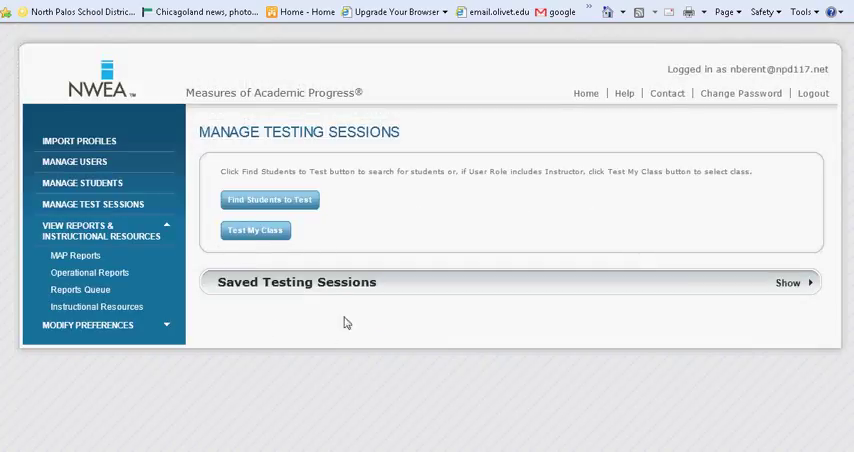
mouse_move(219, 206)
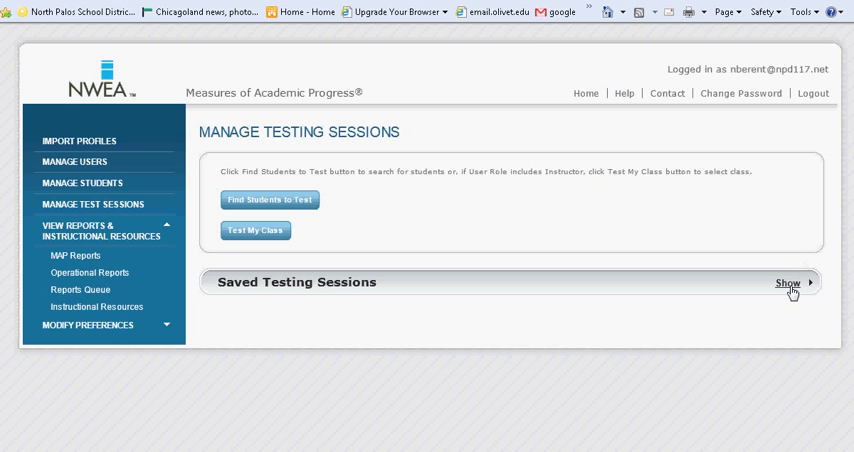
Show saved testing sessions and start testing with march990
click(789, 283)
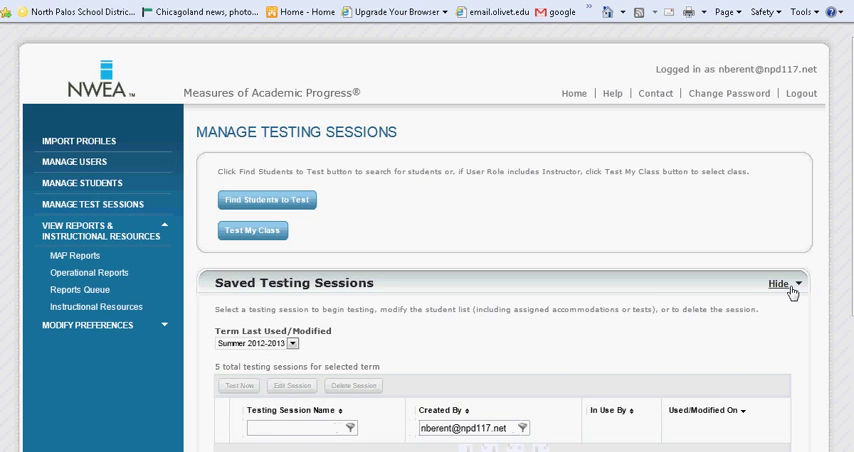
scroll(down, 3)
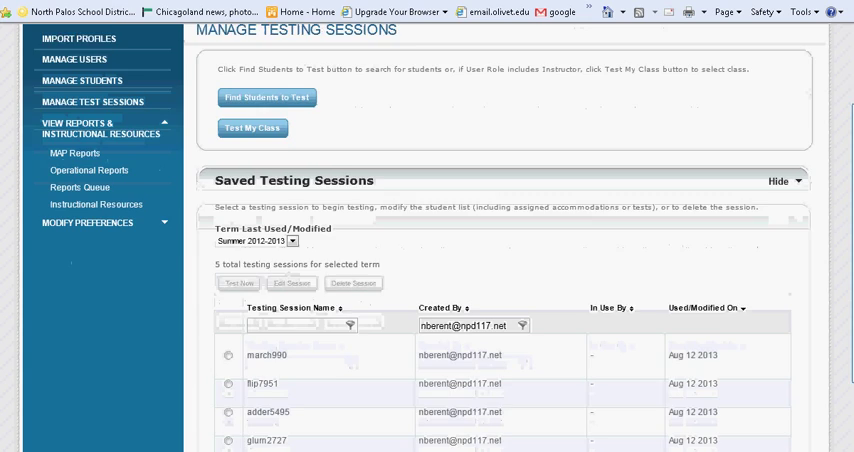
click(228, 346)
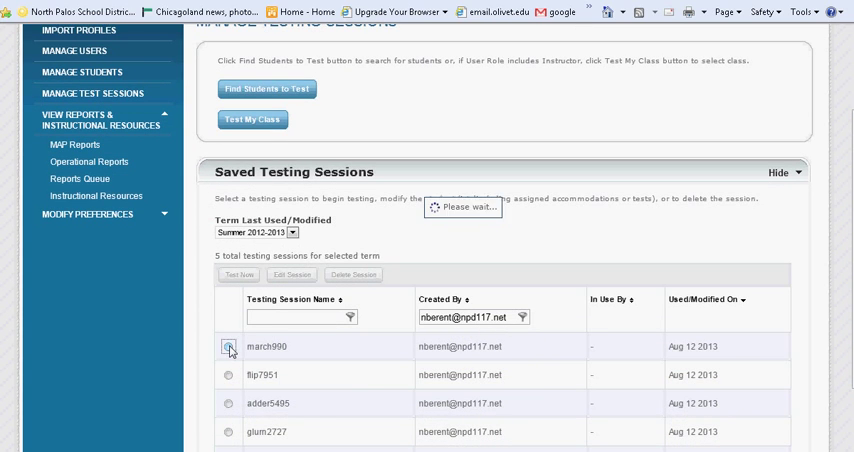
click(228, 349)
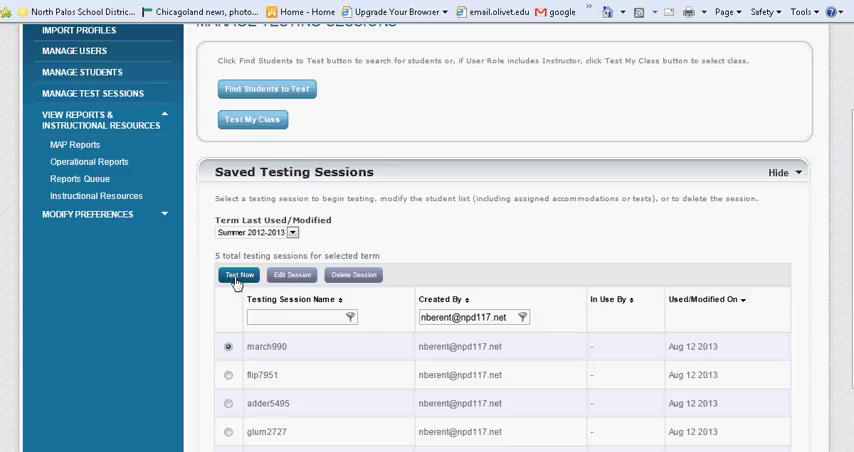
mouse_move(80, 178)
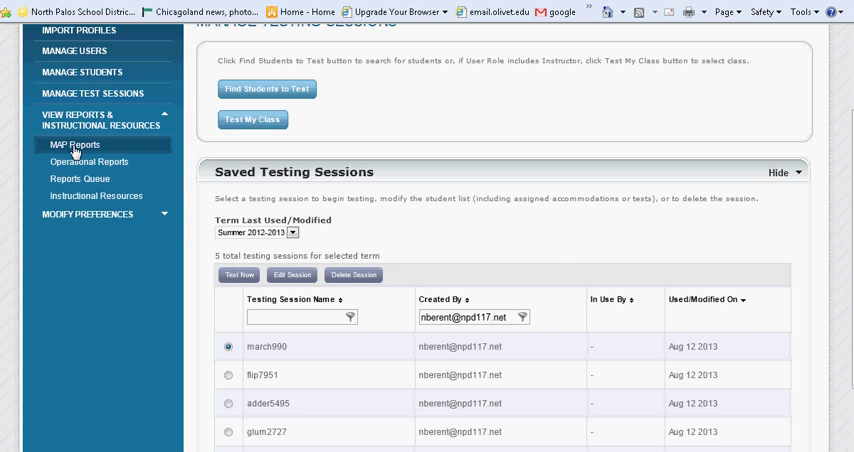
Go to MAP Reports from the left navigation menu
click(73, 144)
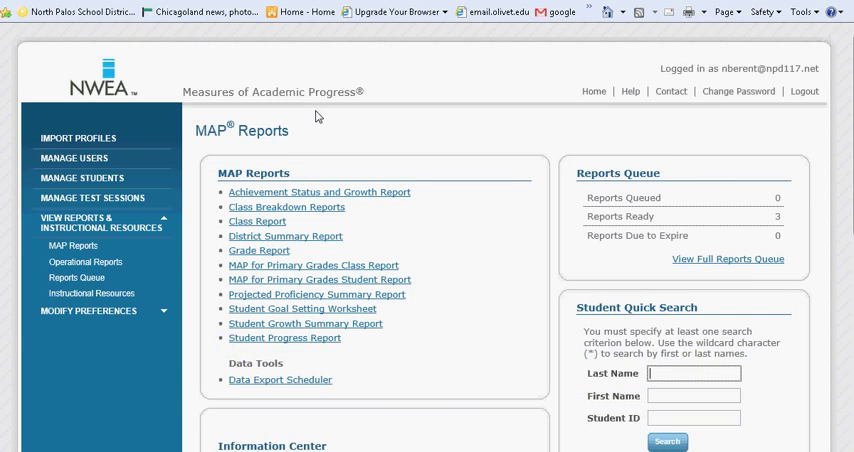
mouse_move(283, 322)
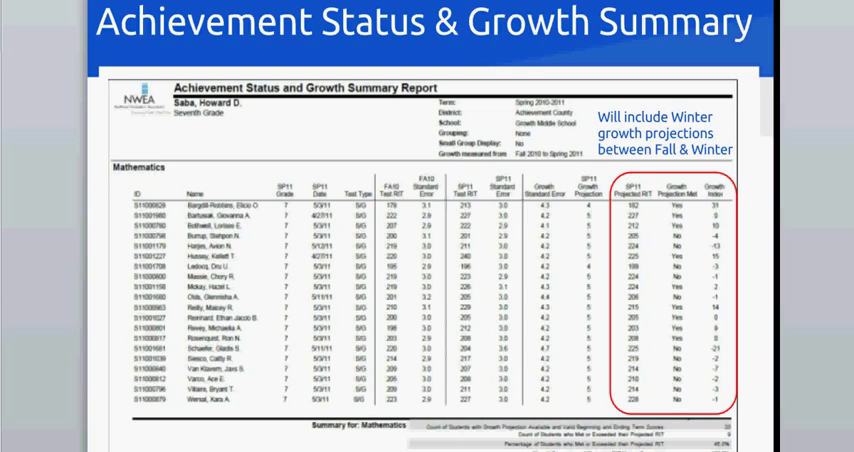
mouse_move(535, 138)
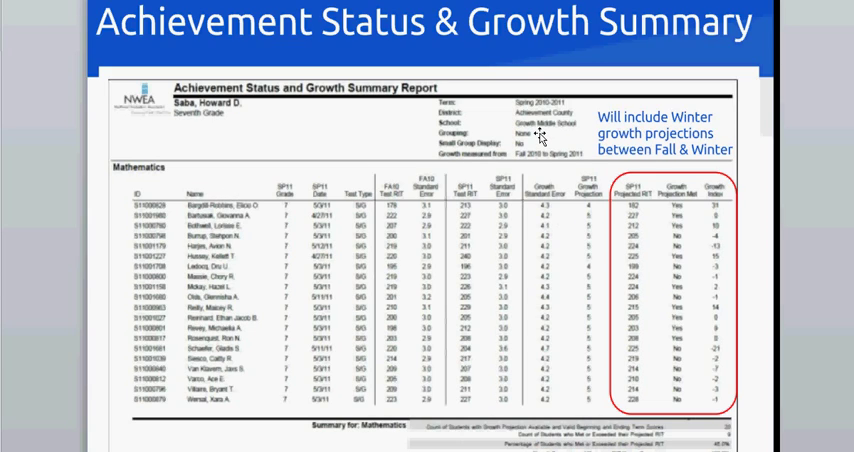
mouse_move(540, 167)
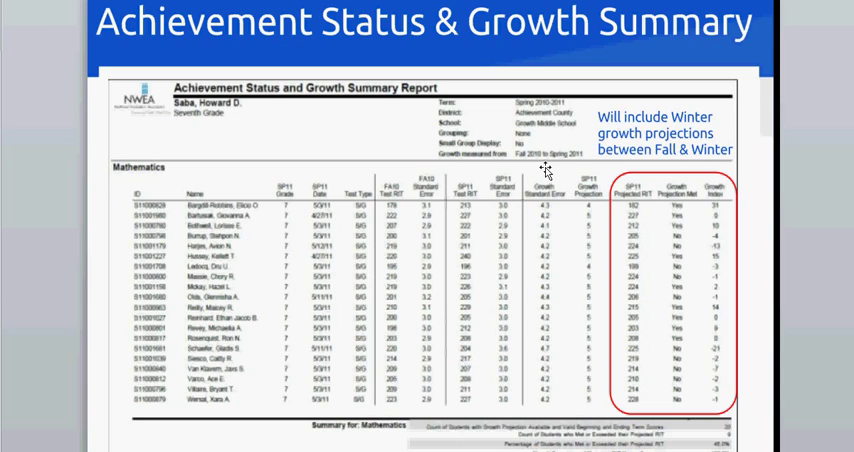
mouse_move(599, 282)
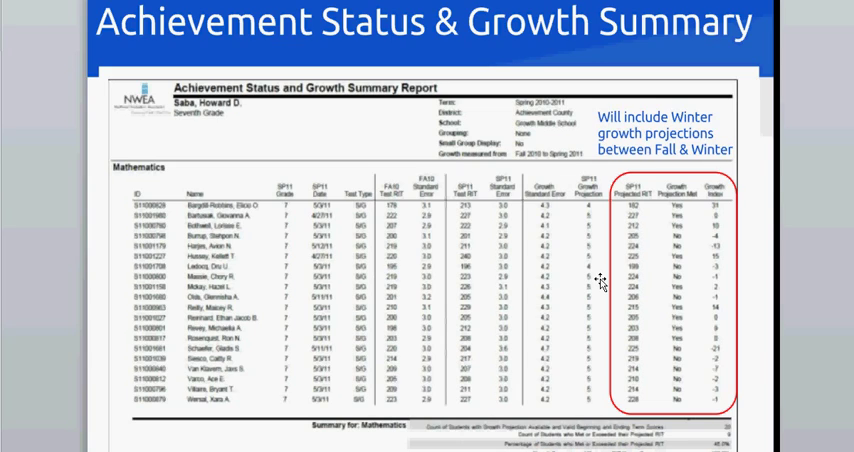
mouse_move(612, 380)
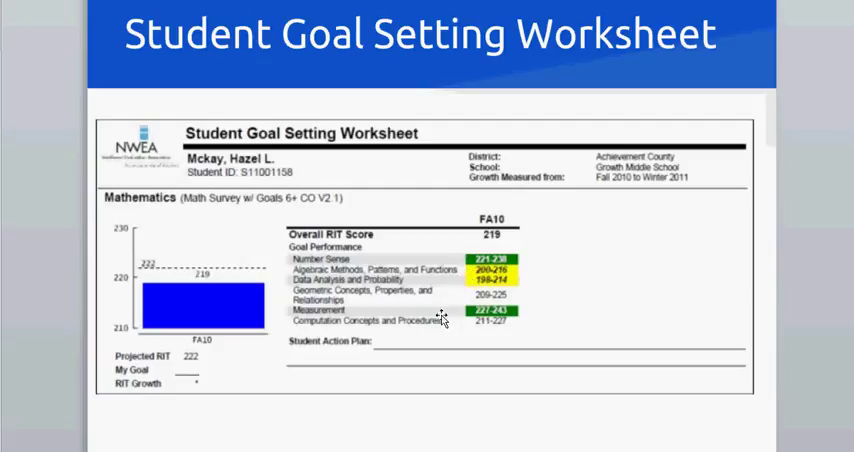
mouse_move(649, 196)
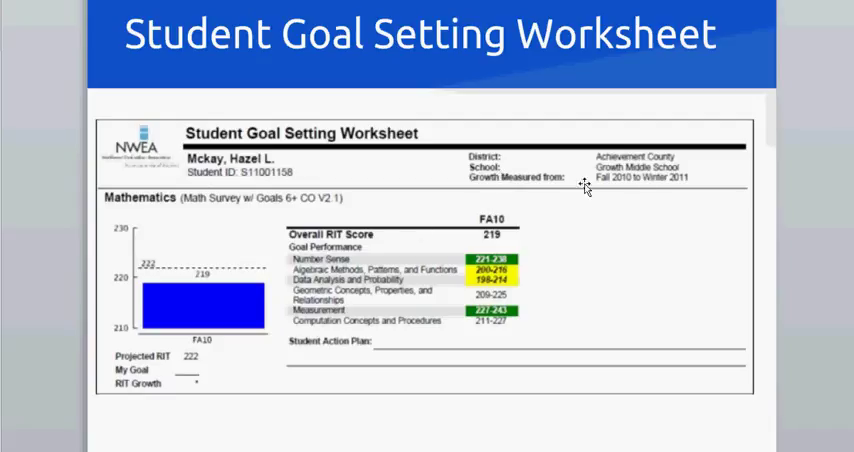
mouse_move(186, 361)
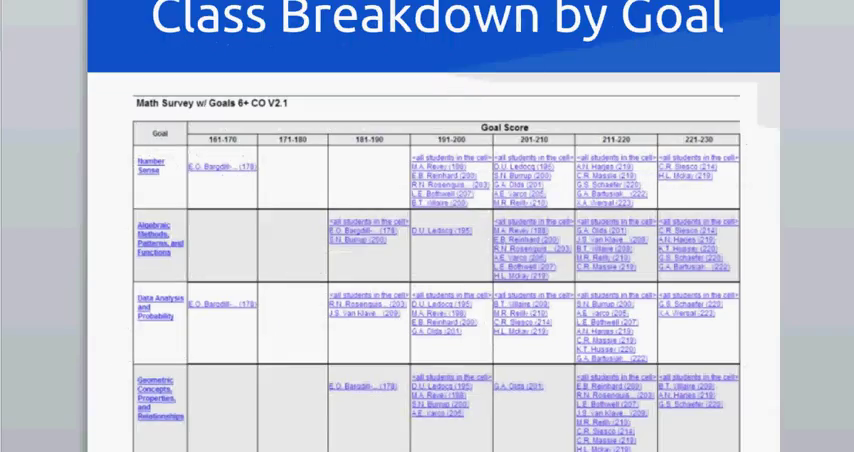
mouse_move(277, 191)
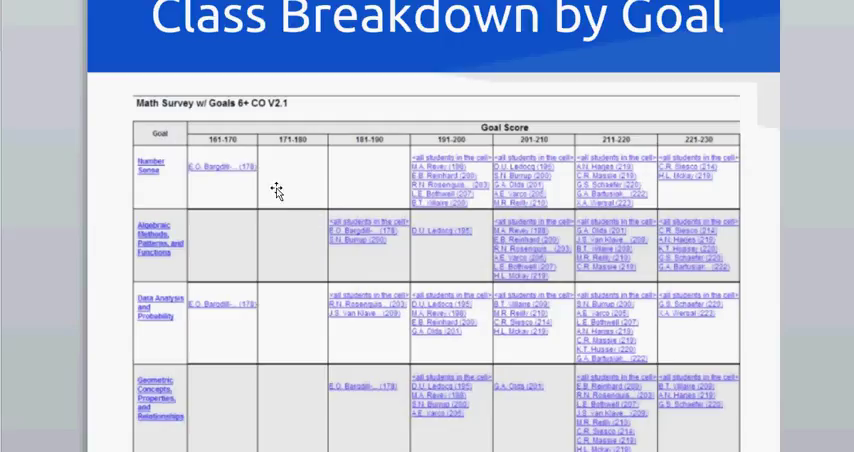
mouse_move(301, 176)
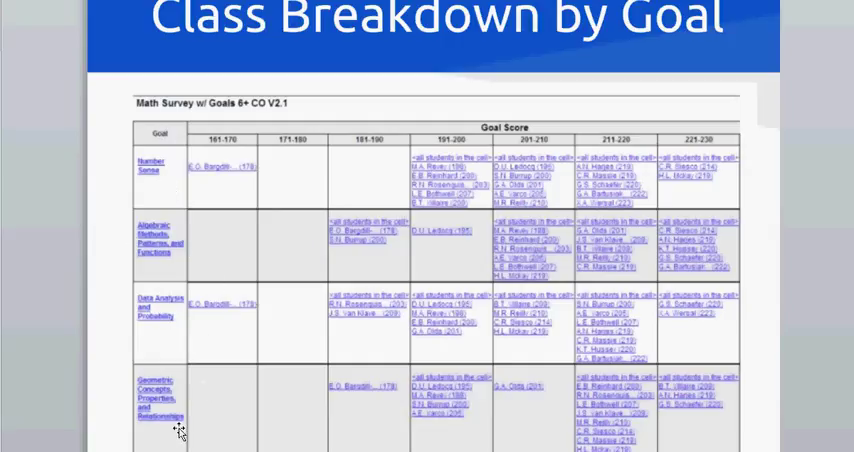
mouse_move(196, 203)
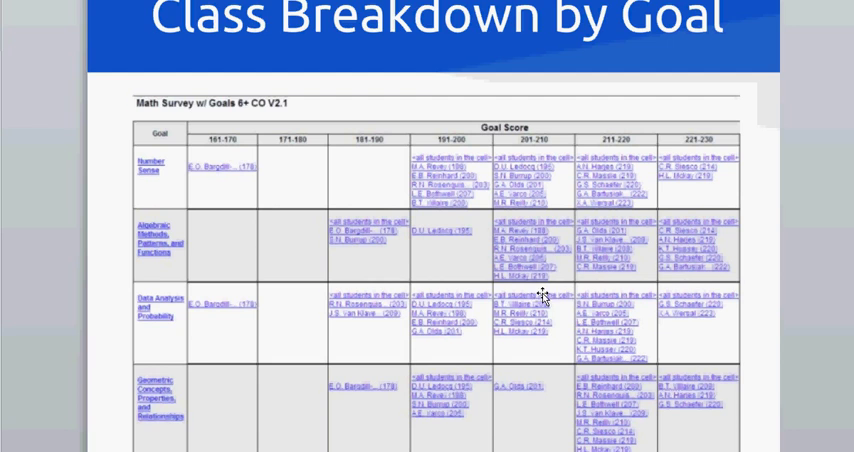
mouse_move(479, 192)
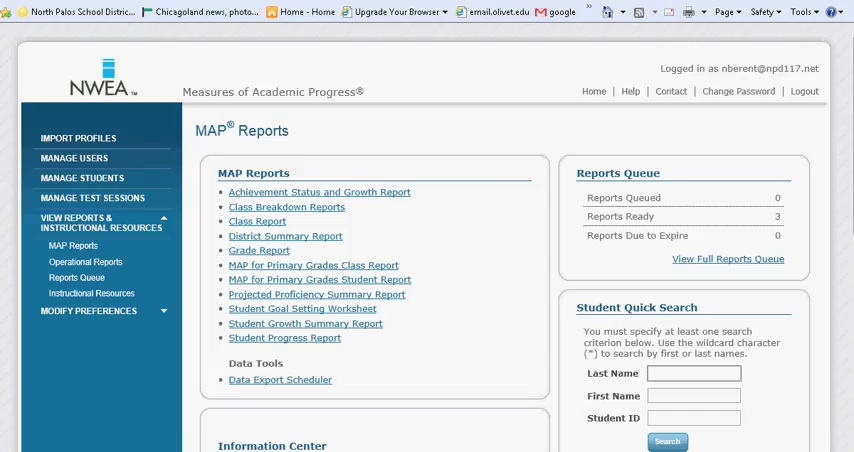
Exit the slideshow and switch back to the MAP Reports browser page
click(694, 373)
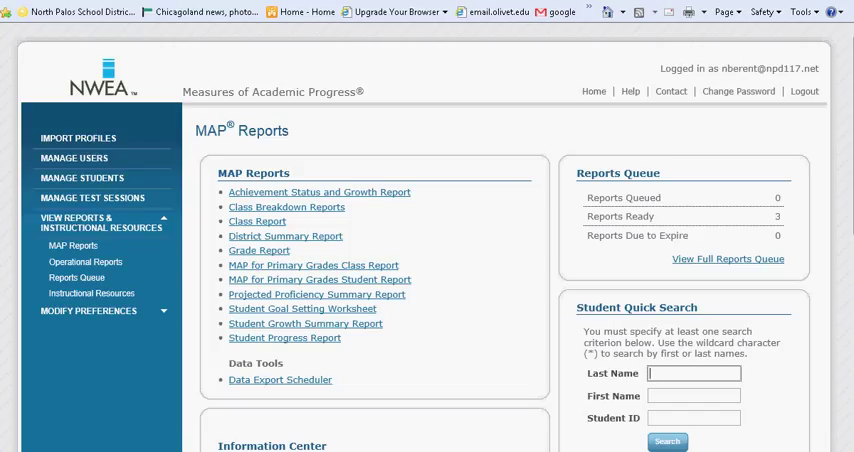